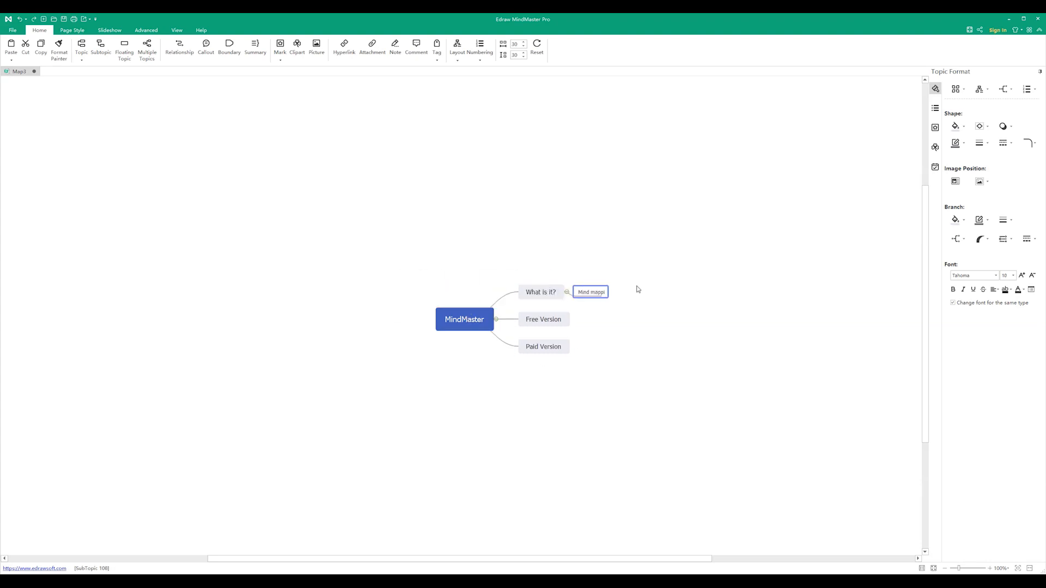
Type the subtopic text, including the 'Who can use this?' topic.
text(wh)
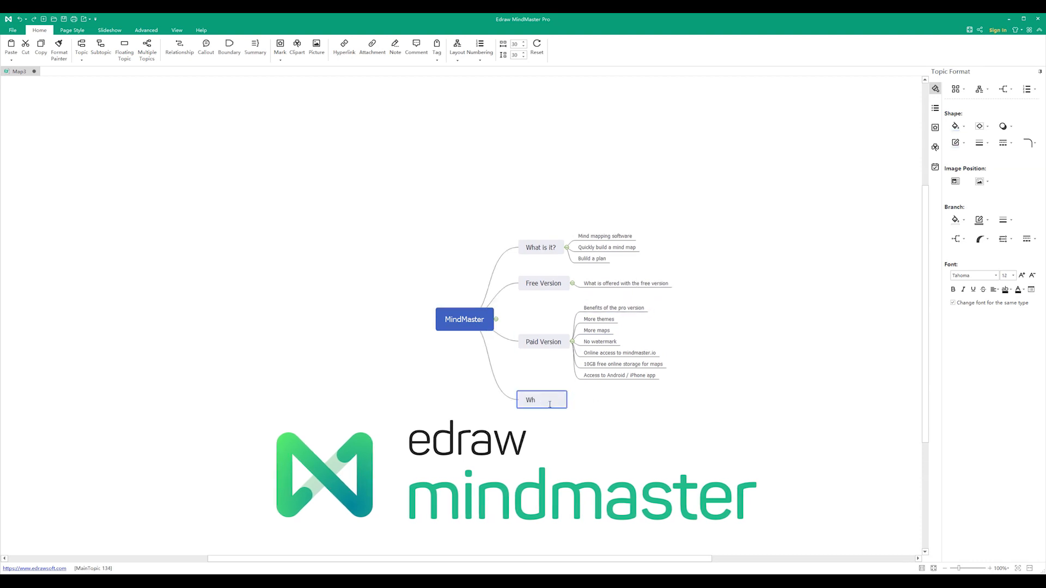
text(Who can use this?)
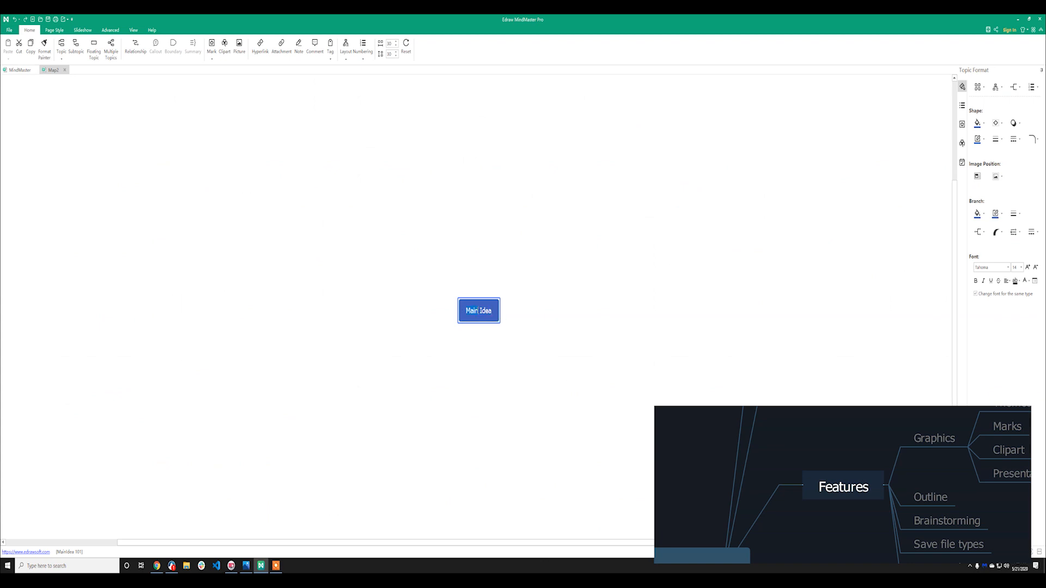
Name the central topic 'Some awesome website' and add the 'Admin panel' branch.
text(Some)
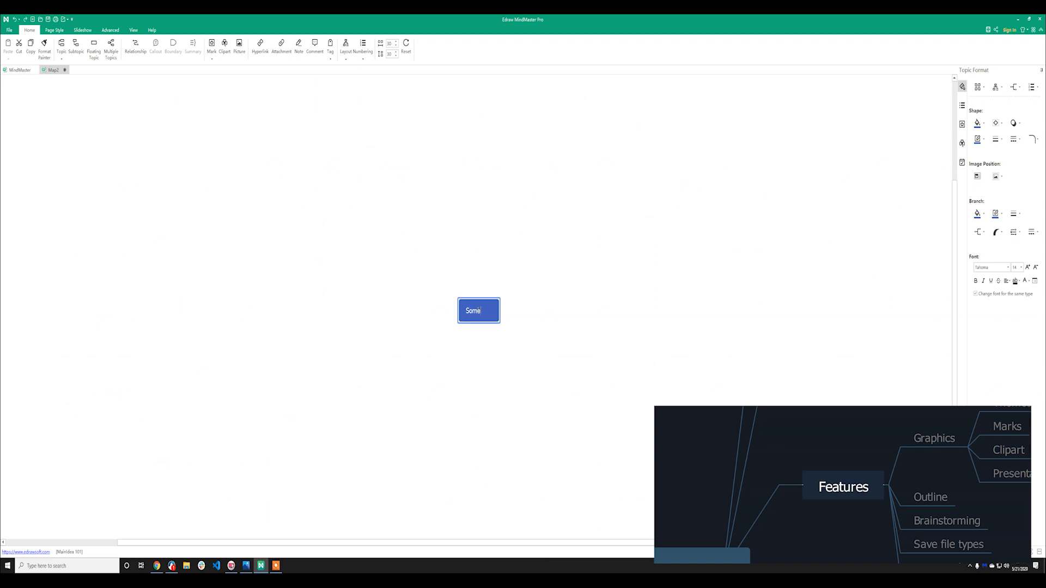
text(awesome website)
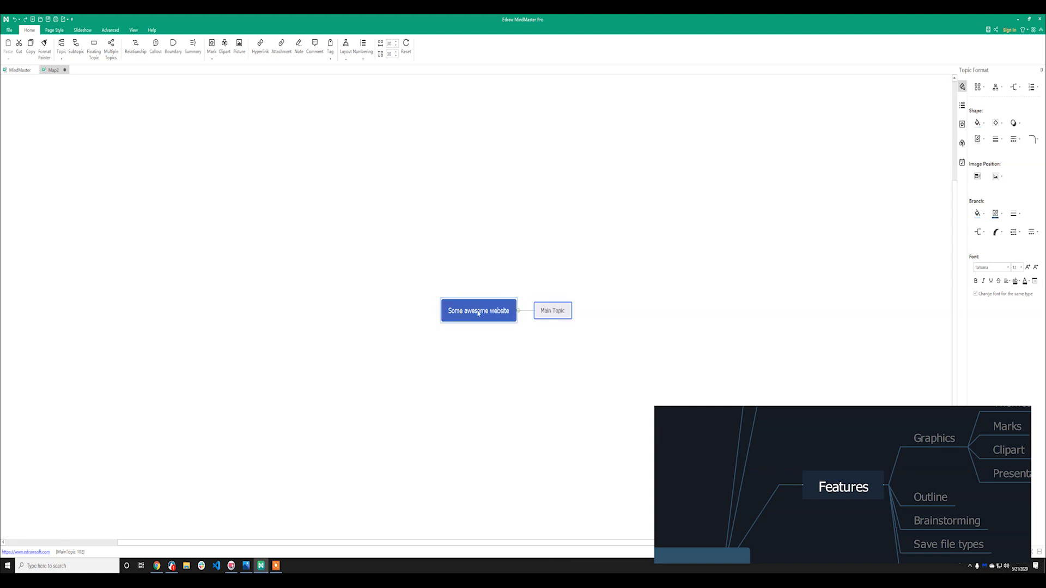
text(Admin panel)
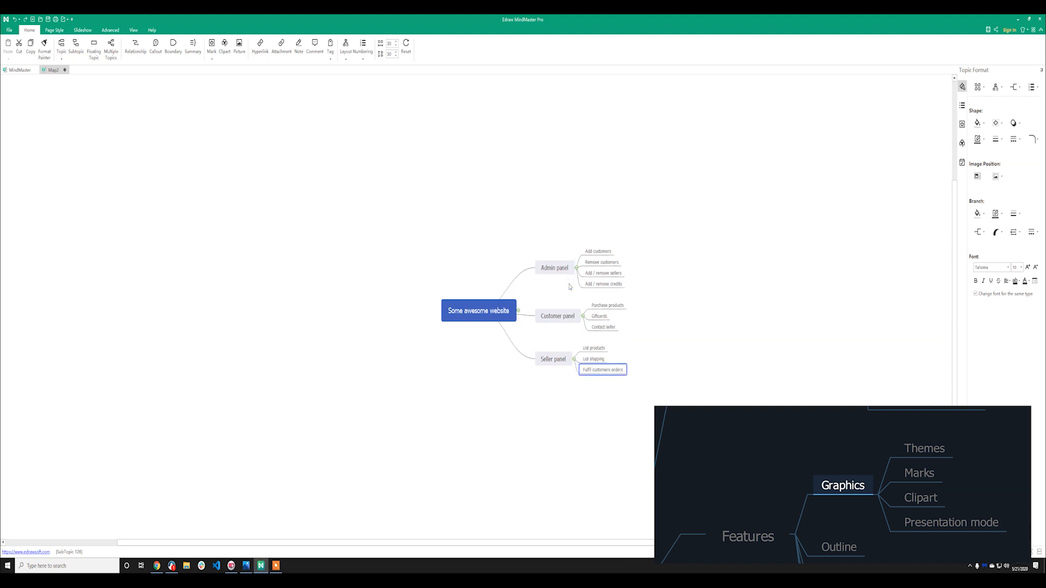
mouse_move(986, 77)
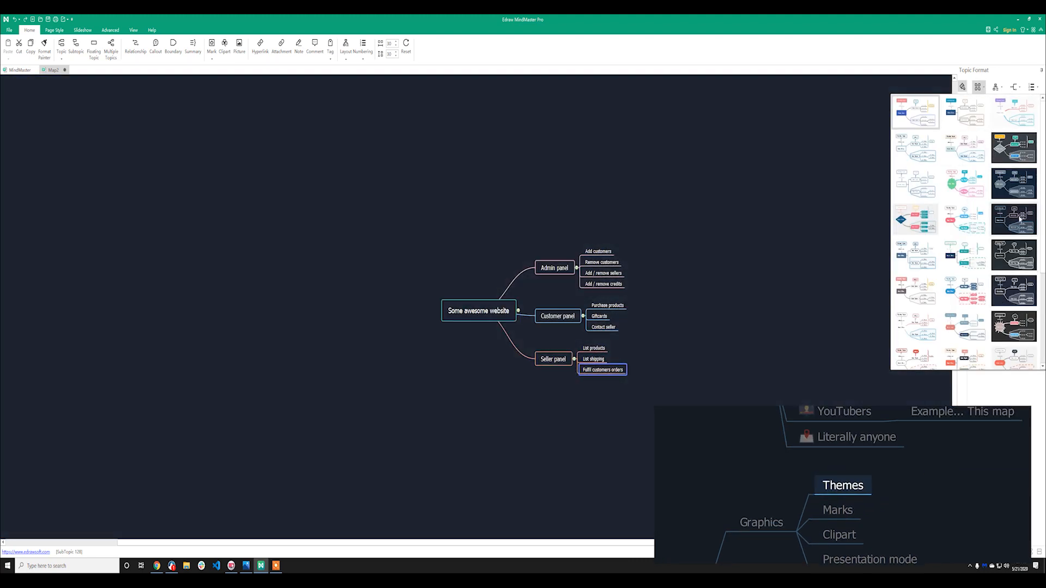
Apply the dark theme to the map and give all branches a single colour.
click(962, 254)
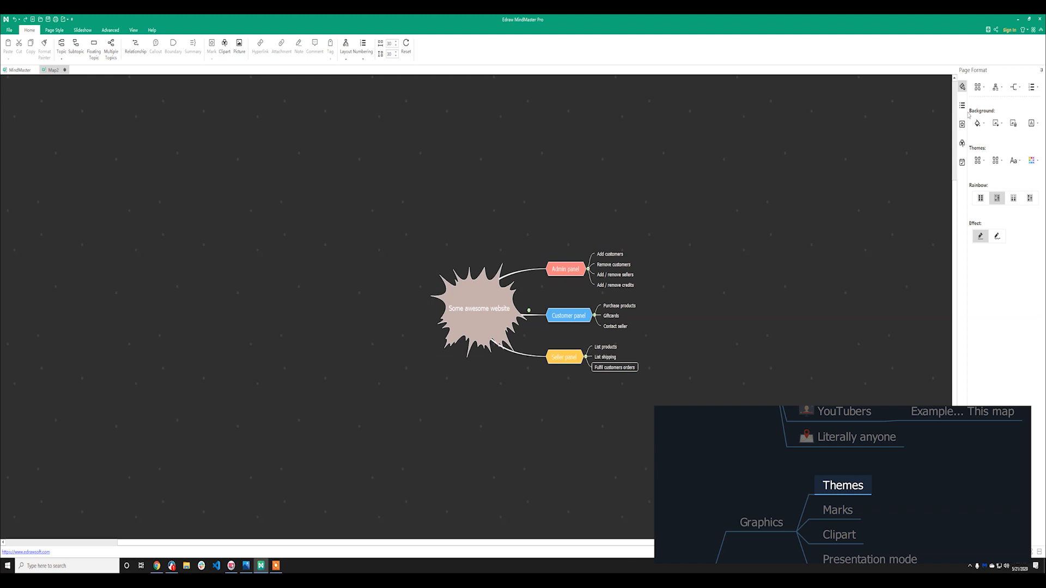
click(995, 124)
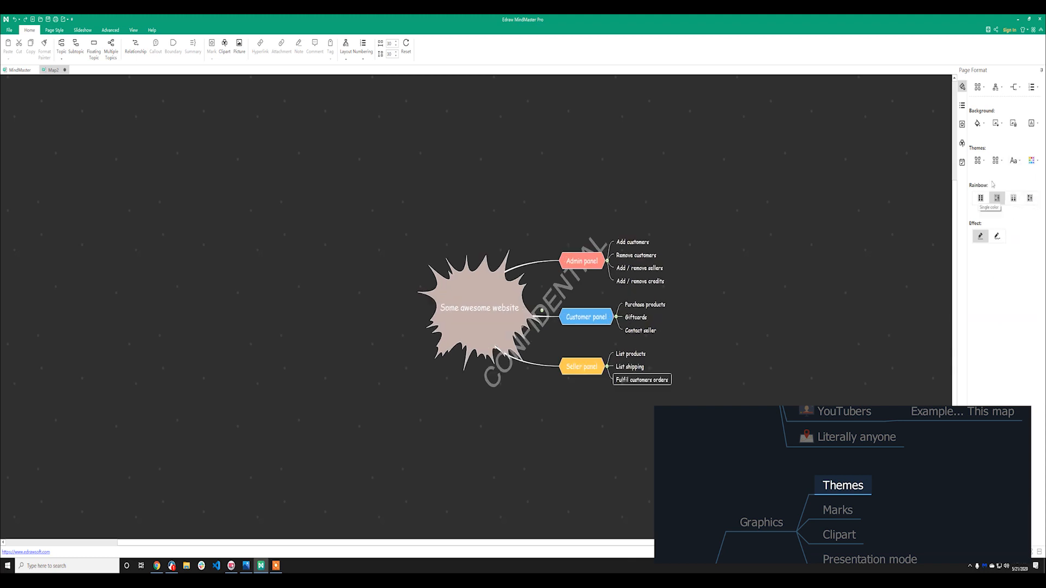
click(581, 261)
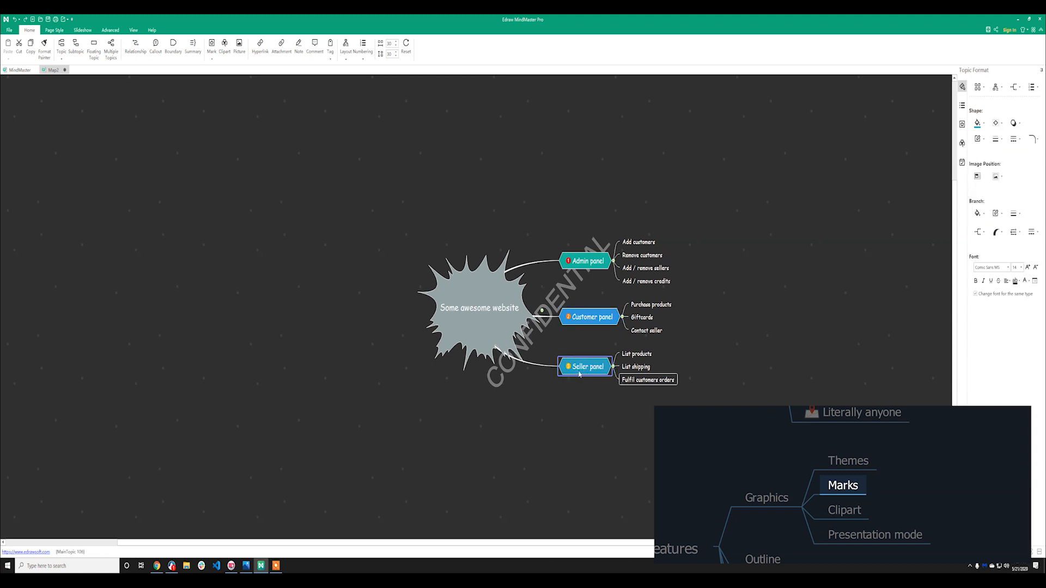
mouse_move(585, 428)
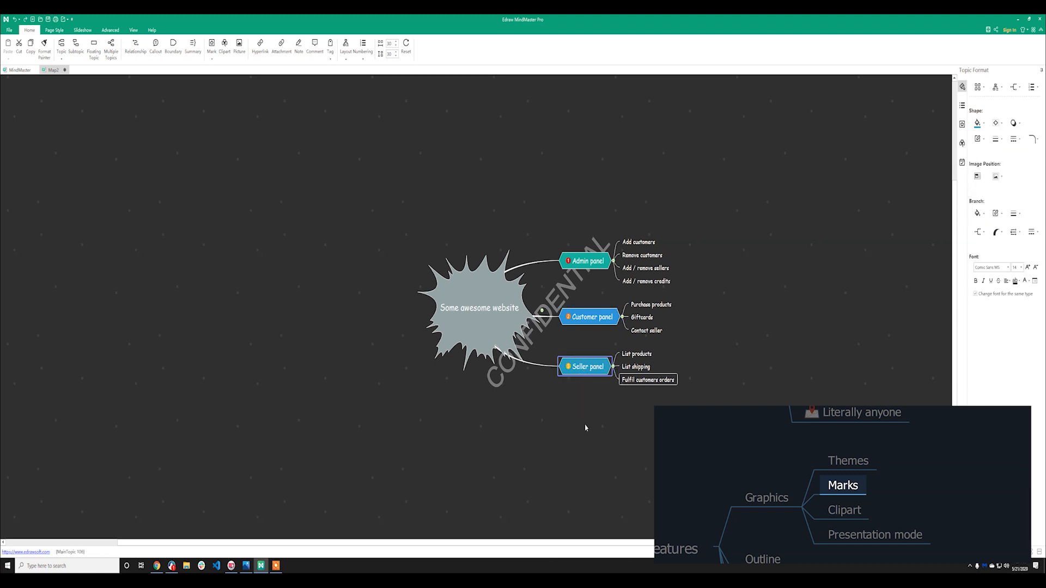
Swap the branches so Seller panel sits above Customer panel.
click(589, 317)
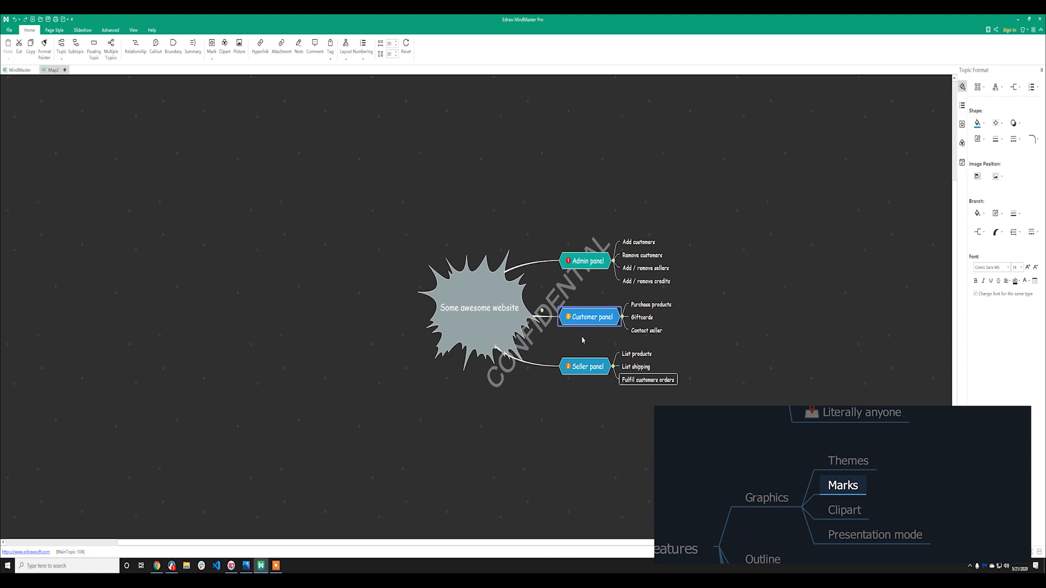
click(584, 366)
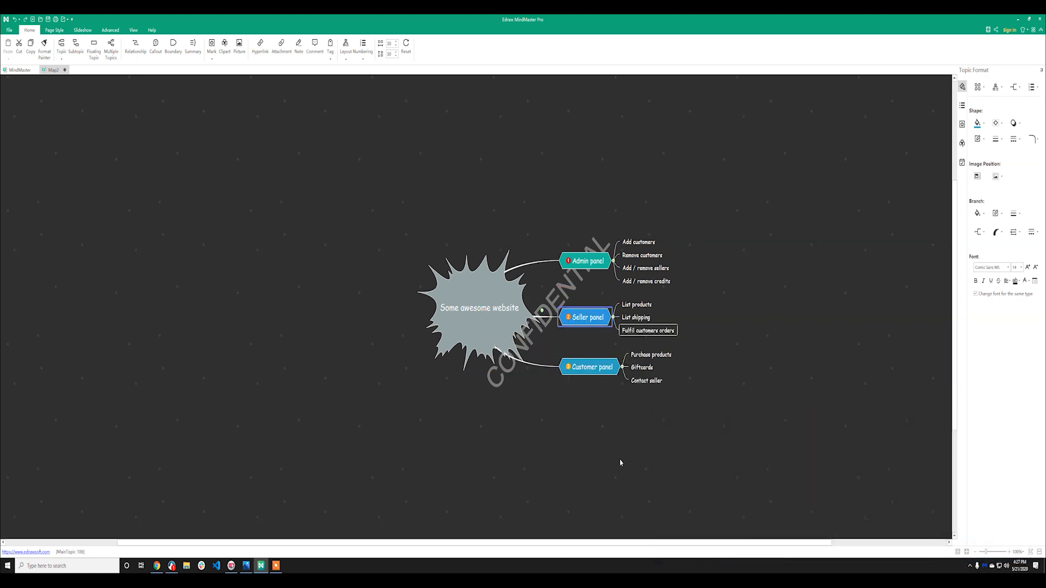
click(750, 360)
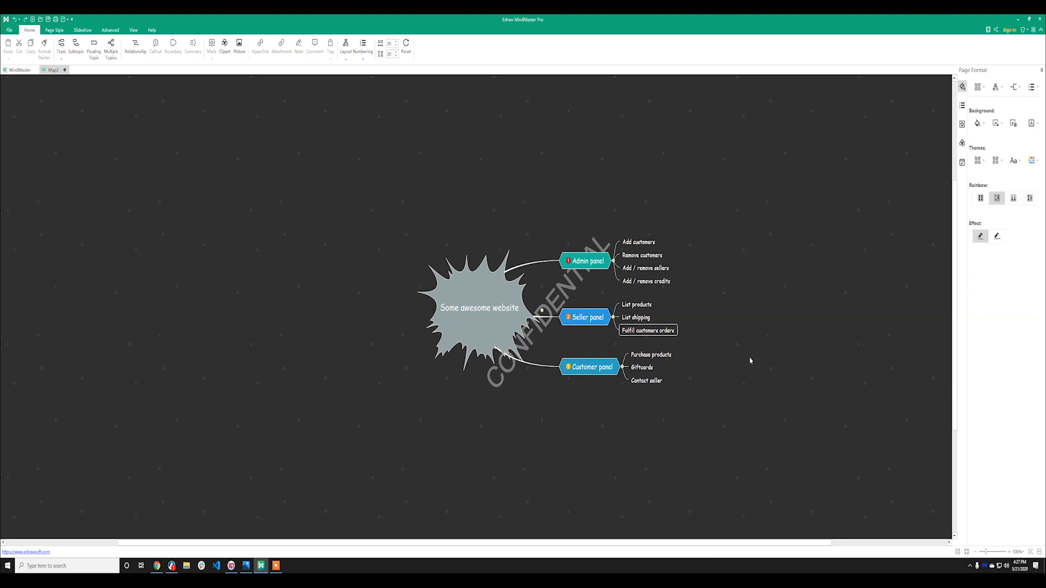
Move Giftcards under Admin panel and bring up the mark library.
click(647, 330)
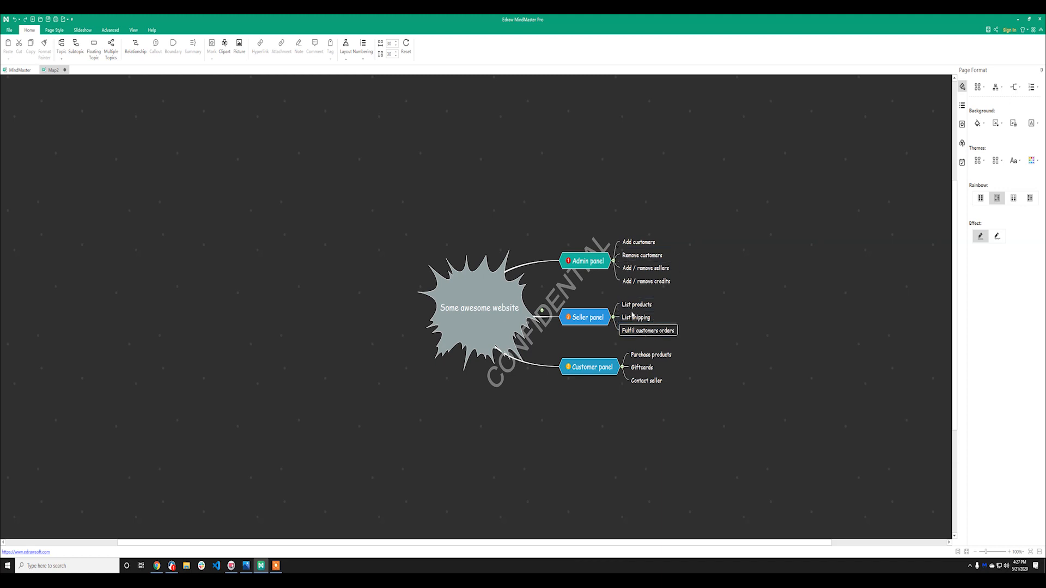
click(642, 368)
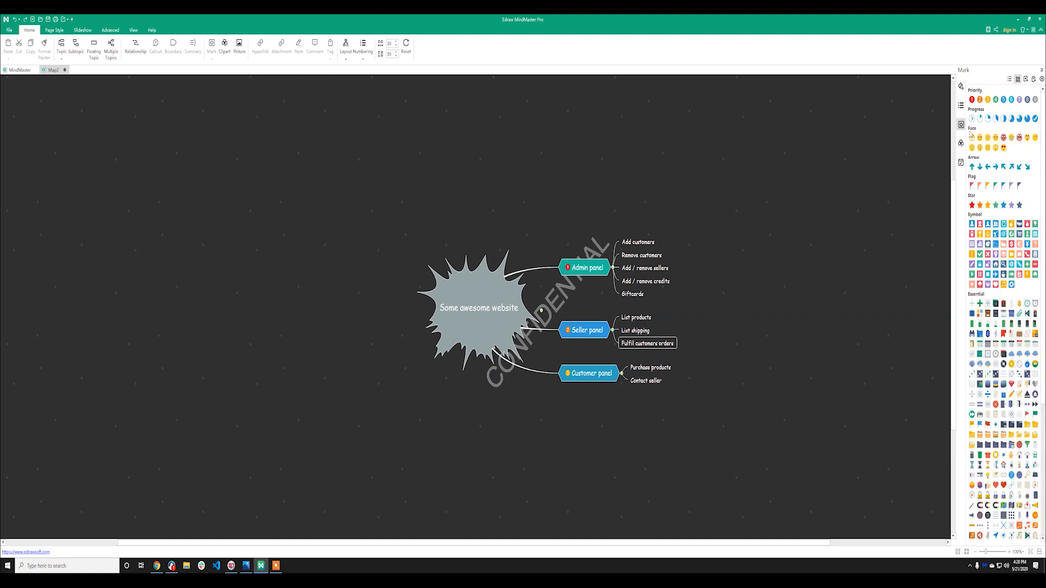
scroll(down, 3)
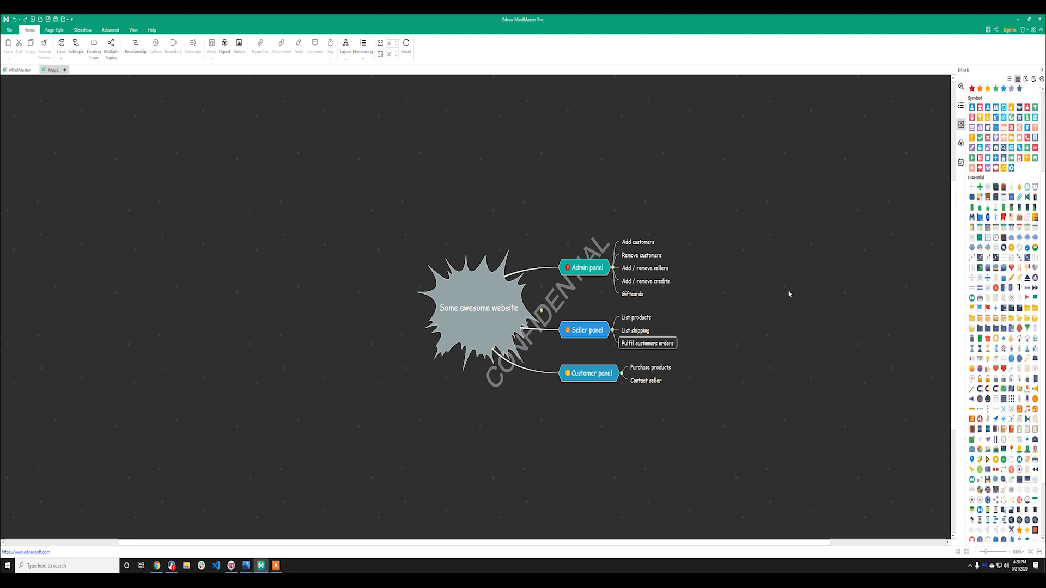
click(225, 45)
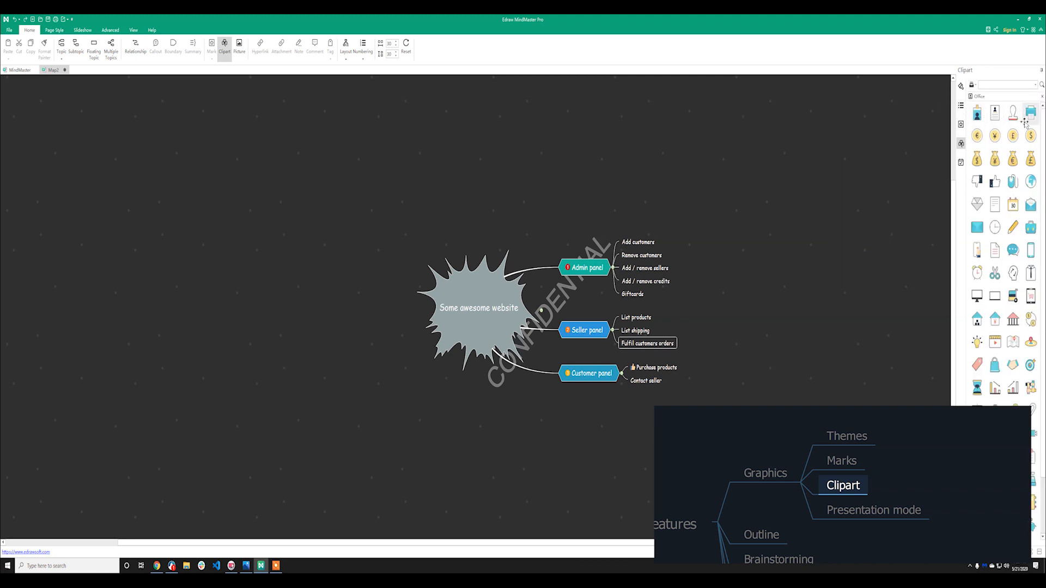
Insert the handshake icon from the Office clipart into the map.
scroll(down, 3)
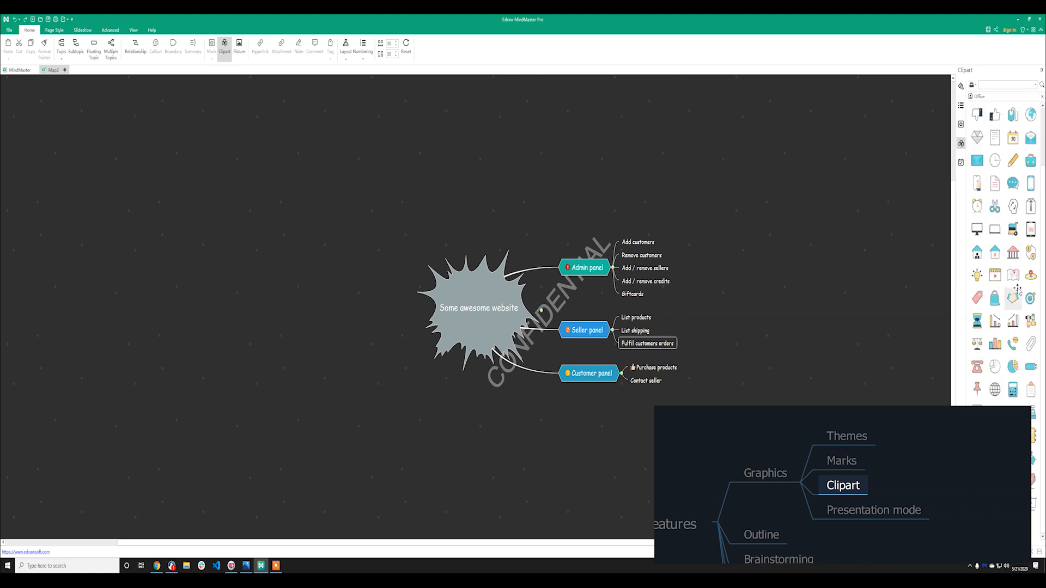
click(1013, 298)
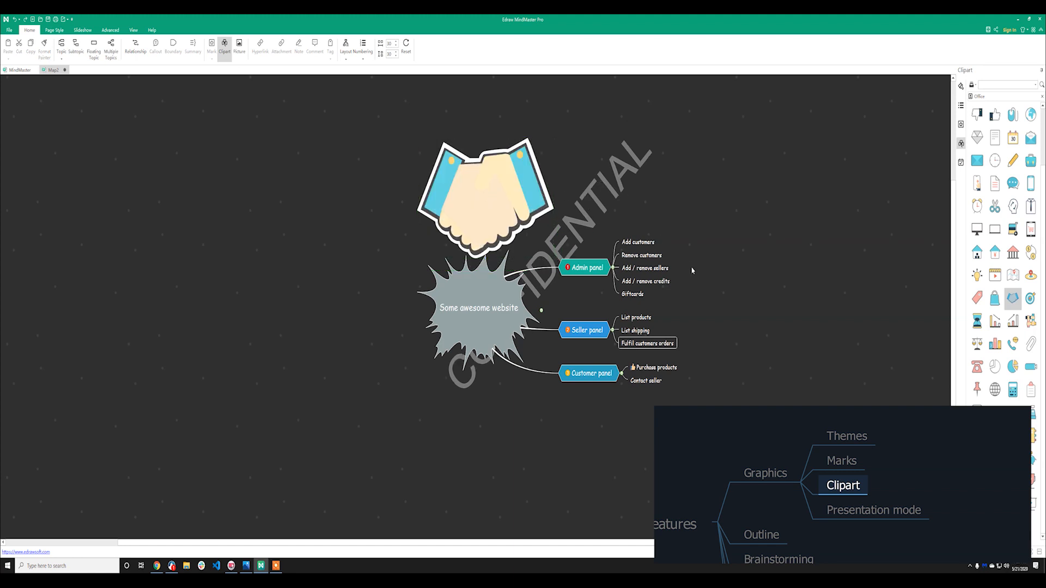
click(82, 30)
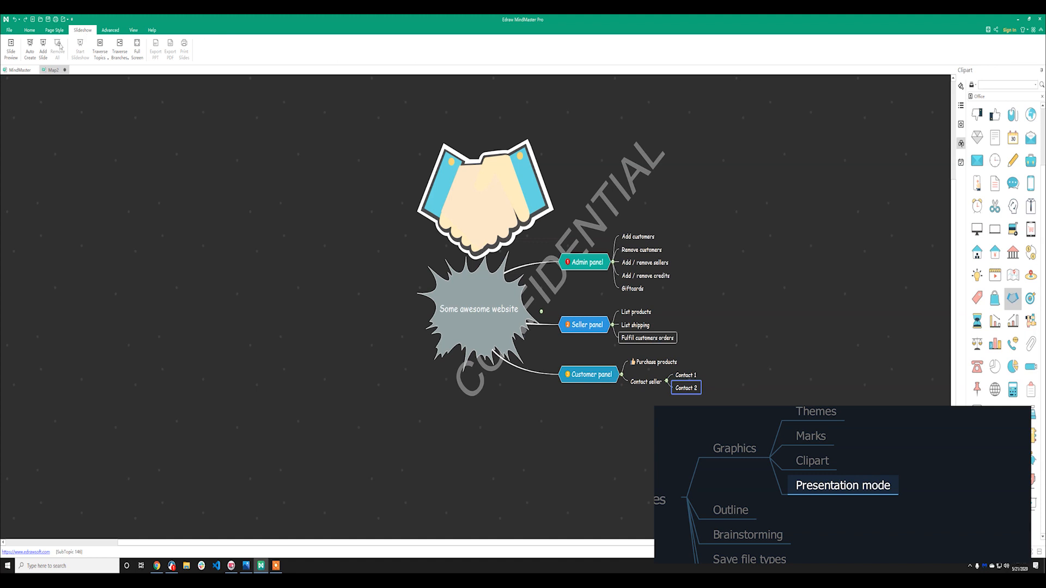
Auto-create four slides (central topic, Admin, Seller, Customer panels) and preview them.
click(11, 48)
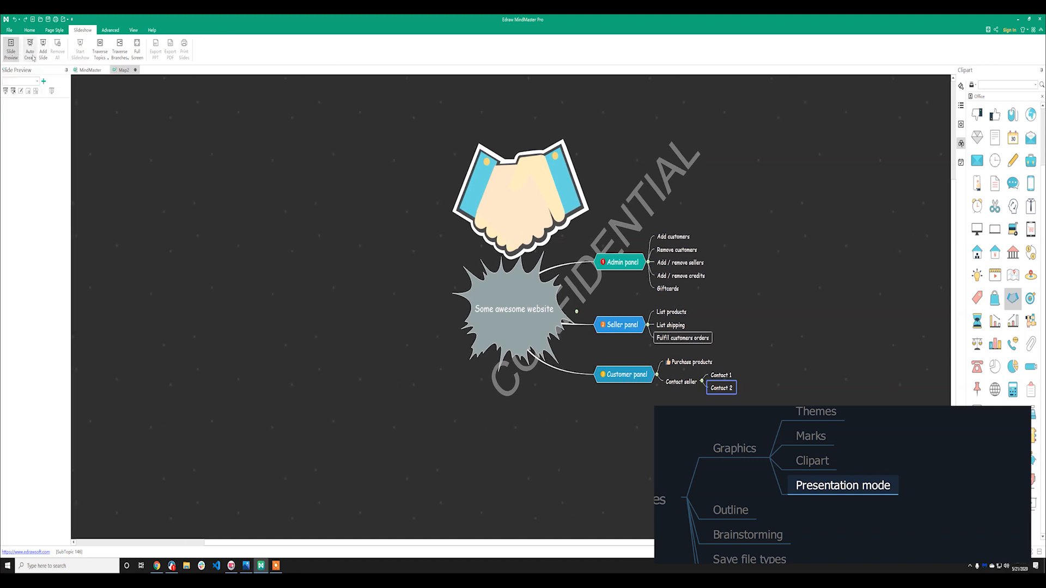
click(29, 48)
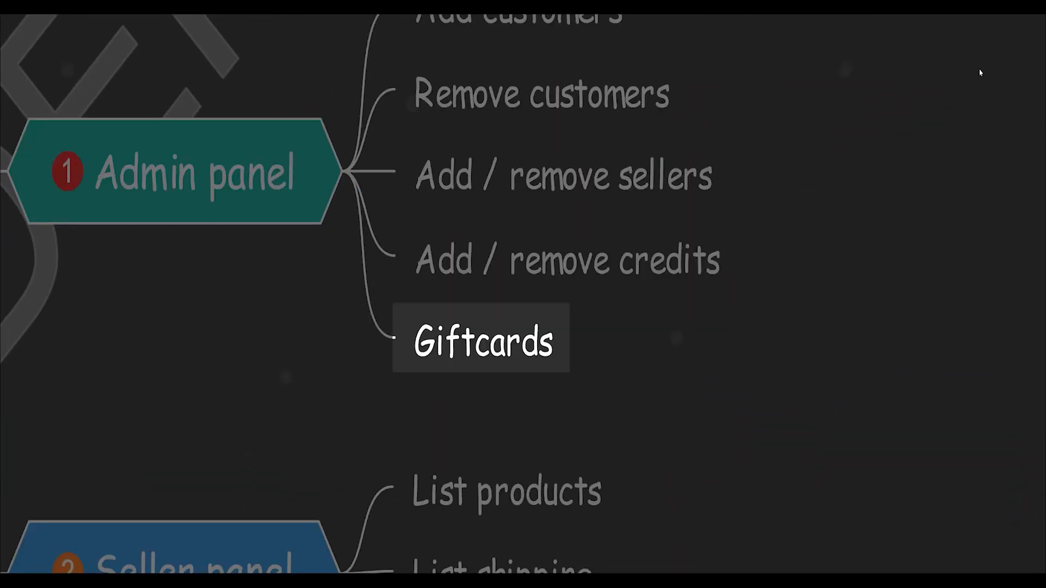
scroll(down, 3)
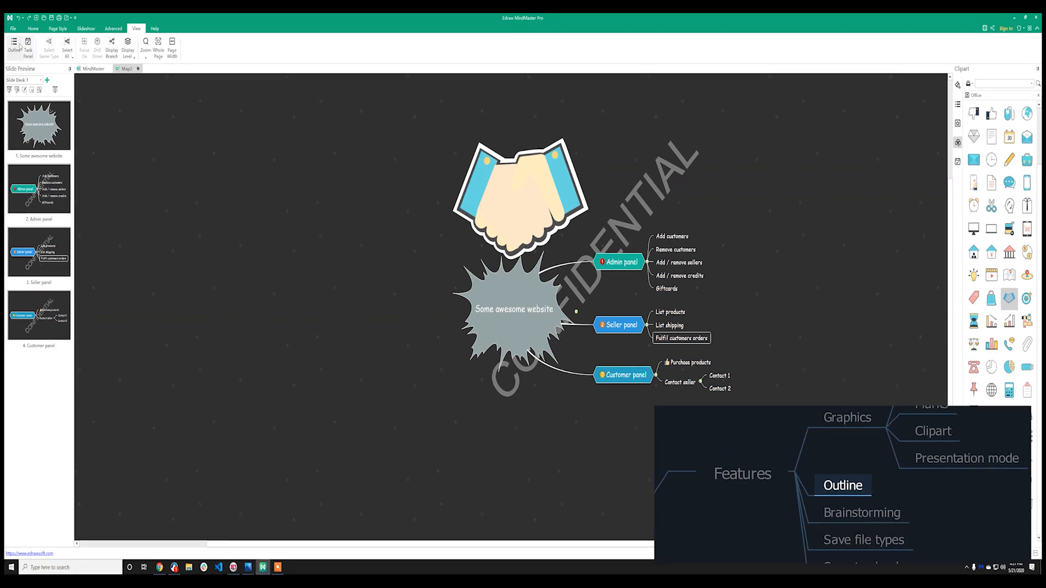
Export the Outline view to the desktop as 'Some awesome website' PDF.
click(14, 45)
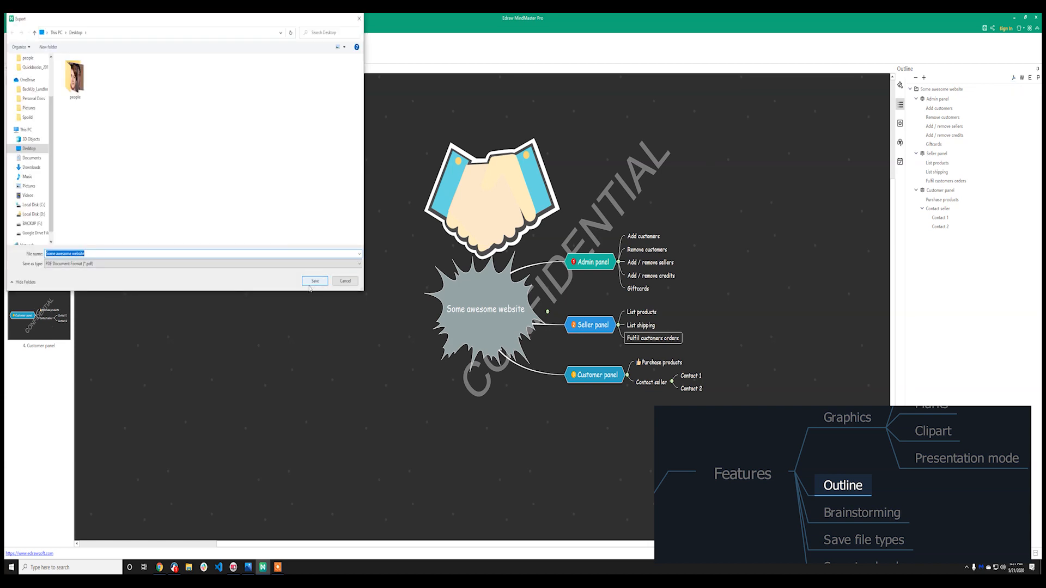
click(314, 281)
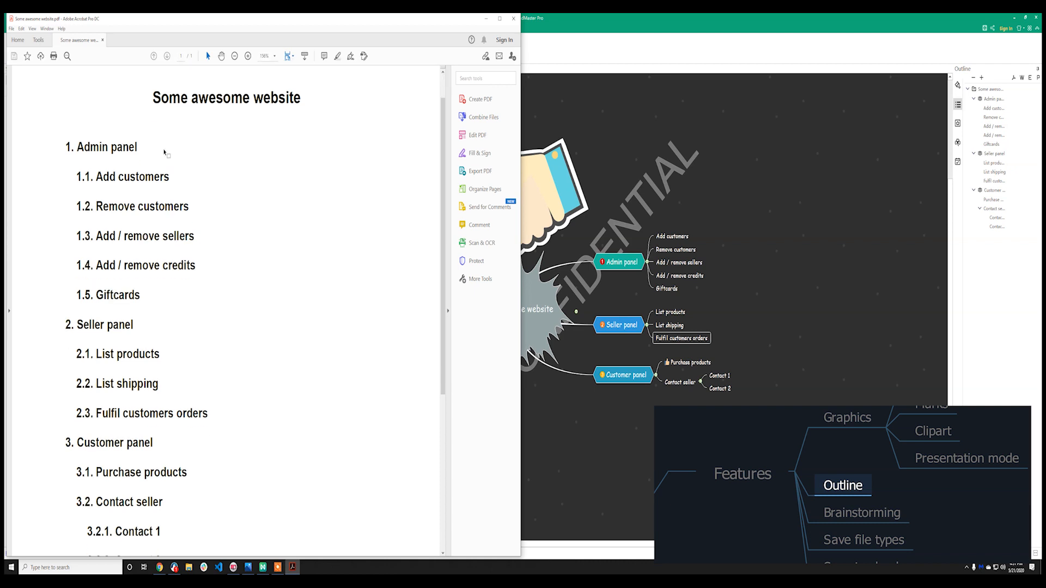
Scroll through the numbered outline PDF, then return to MindMaster's file options.
scroll(down, 3)
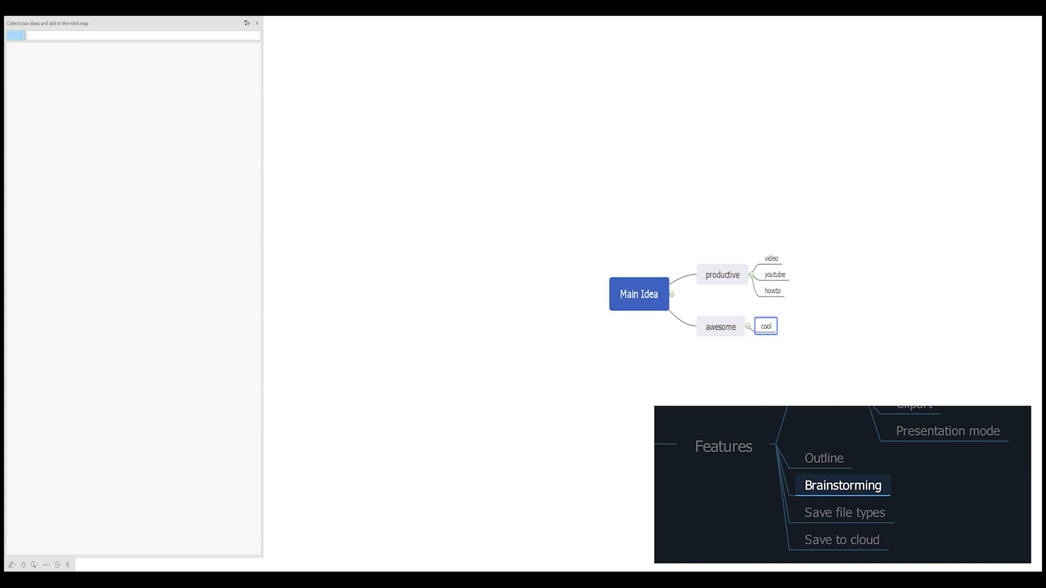
click(16, 59)
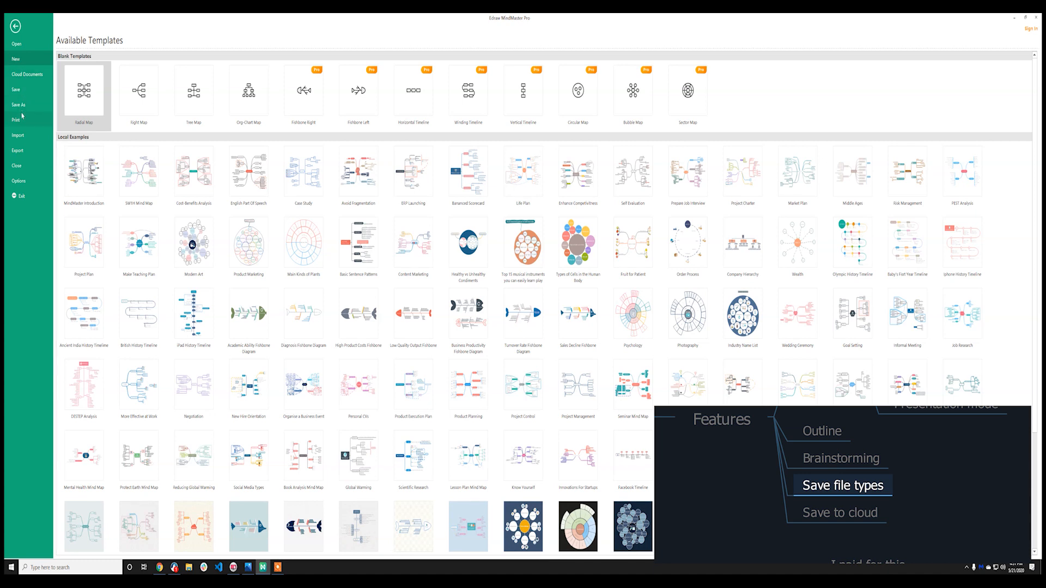
Save the map to the desktop as type Adobe PDF (*.pdf).
click(18, 104)
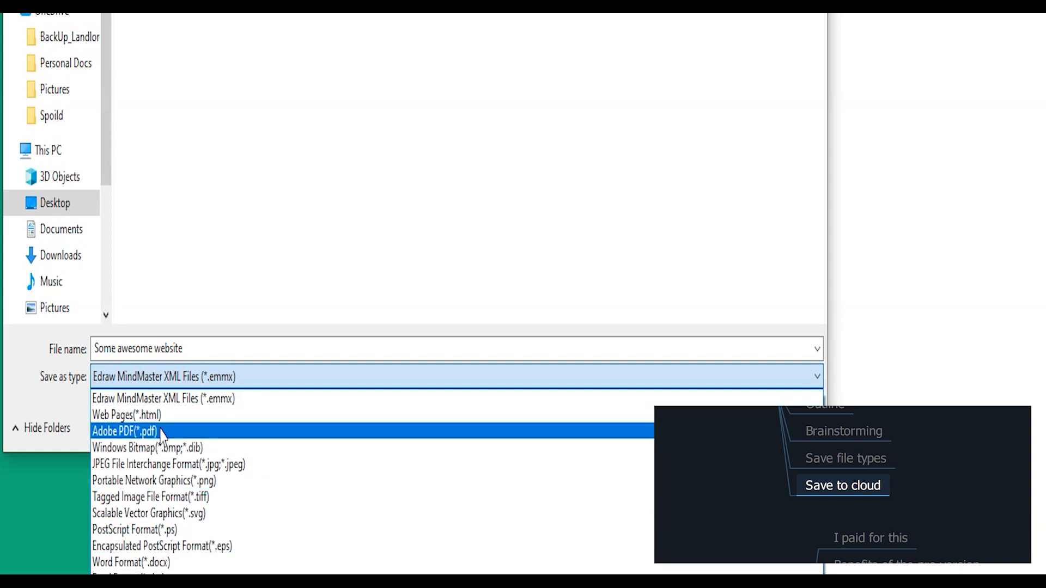
click(123, 432)
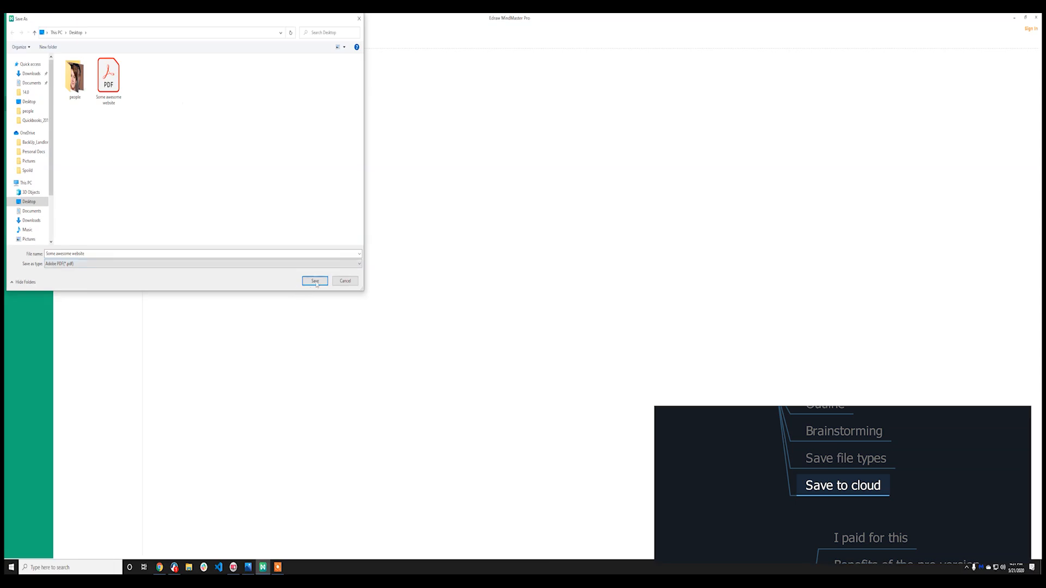
click(315, 281)
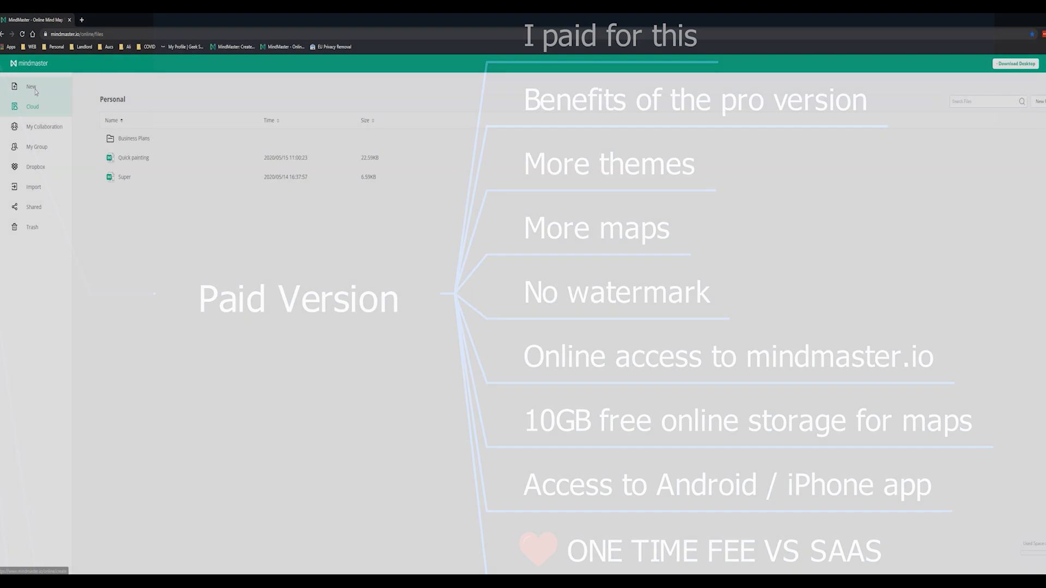
Create a new online map from the Radial Map template.
click(31, 87)
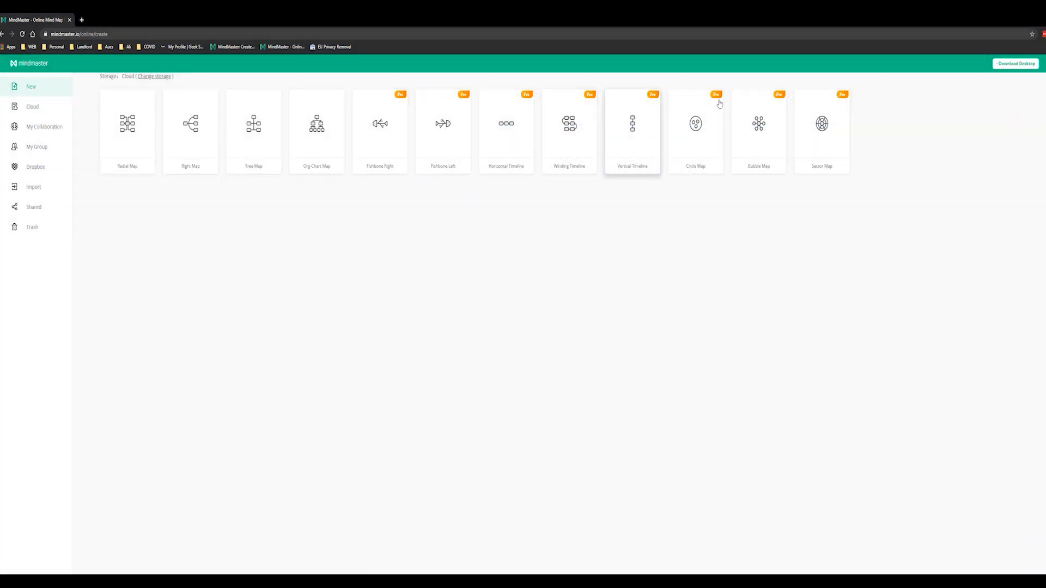
mouse_move(127, 130)
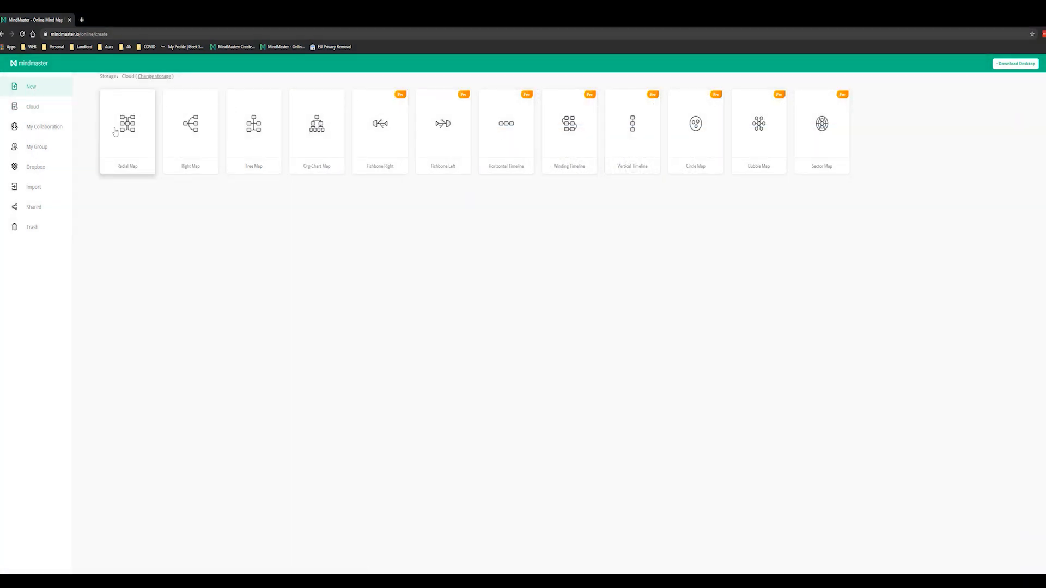
click(127, 127)
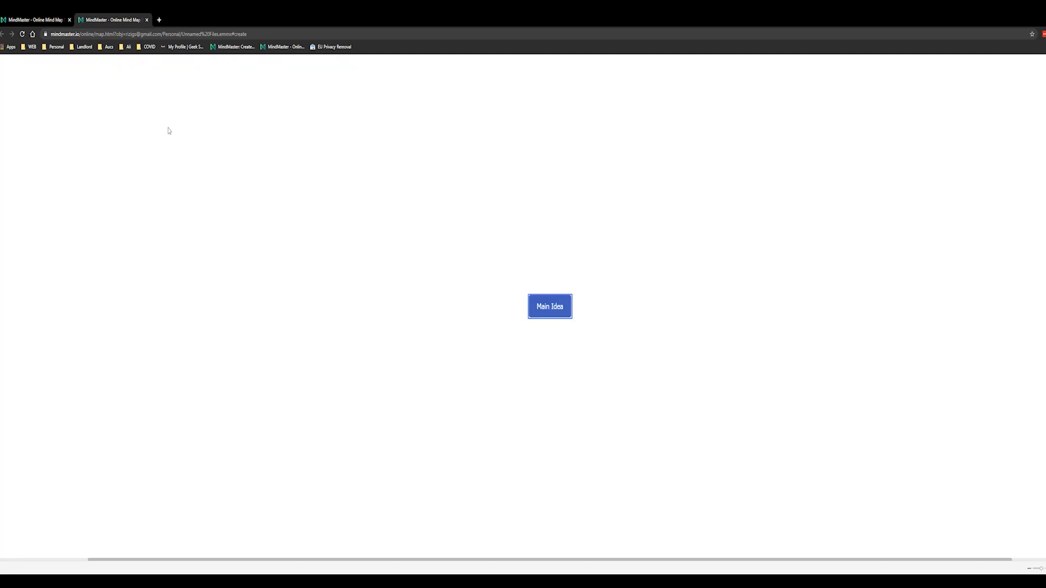